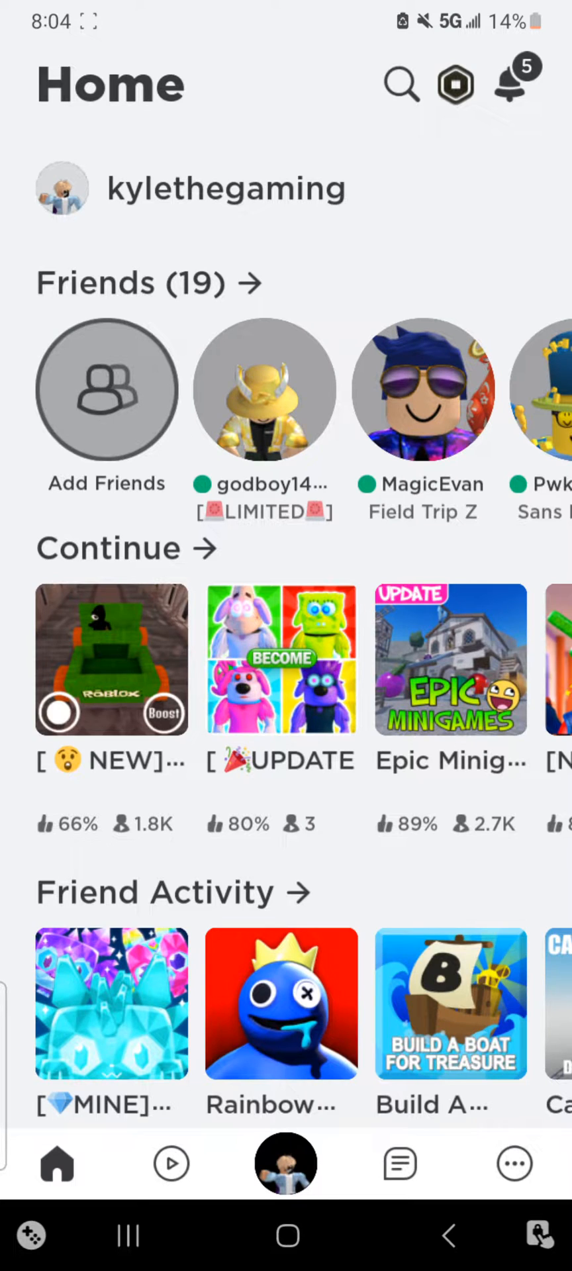
Step: Open the [NEW] Doors Morphs details sheet from the Continue row on Home
click(111, 659)
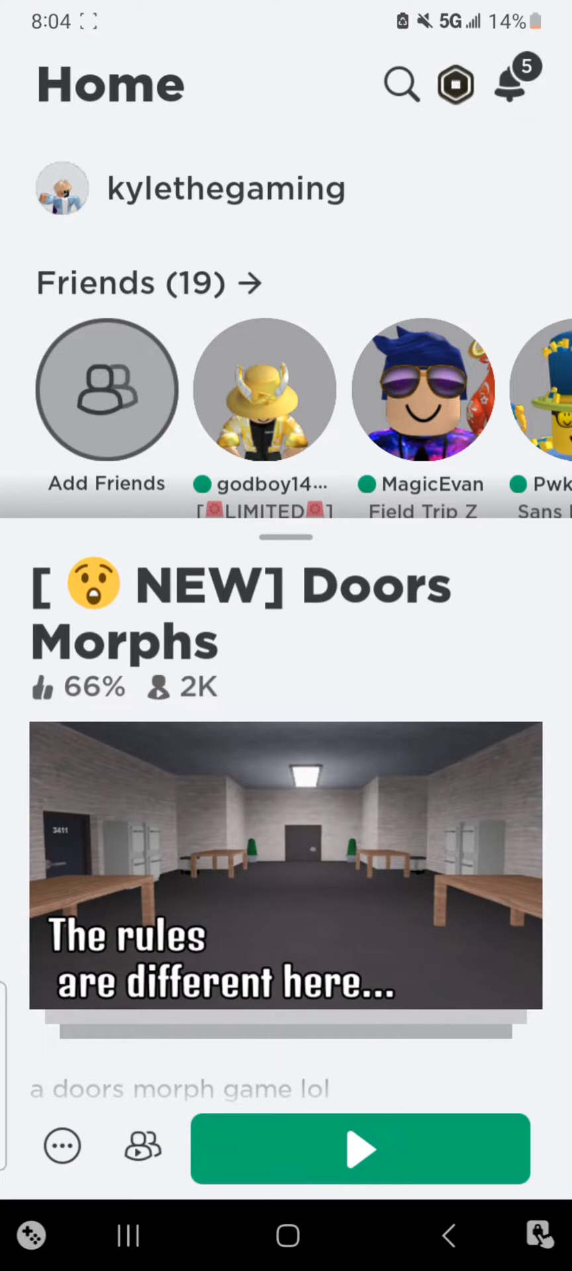